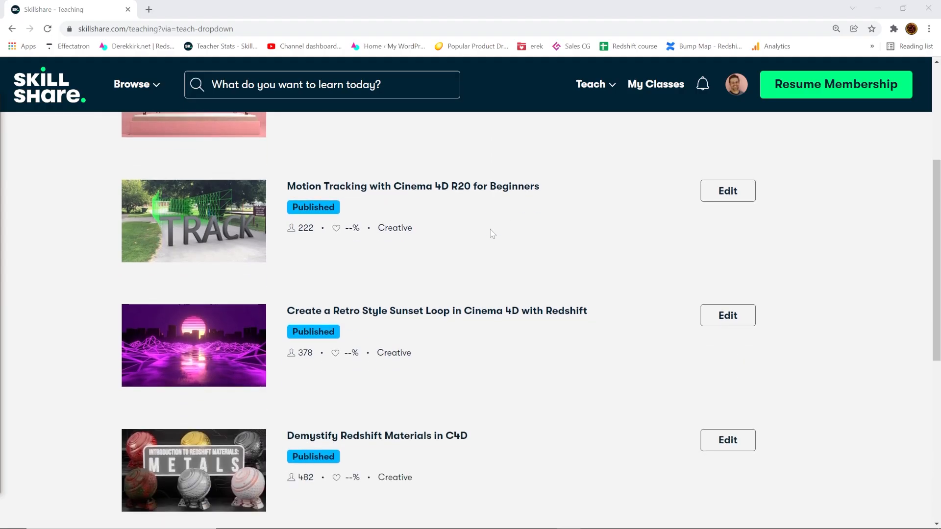
Import m9 low.fbx, accepting the import settings and absolute texture paths.
left_click(377, 436)
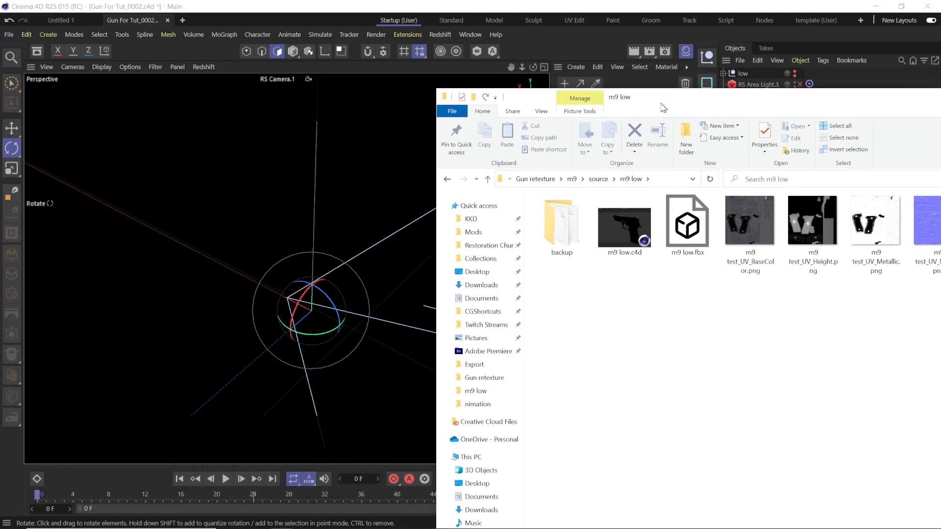
left_click(688, 222)
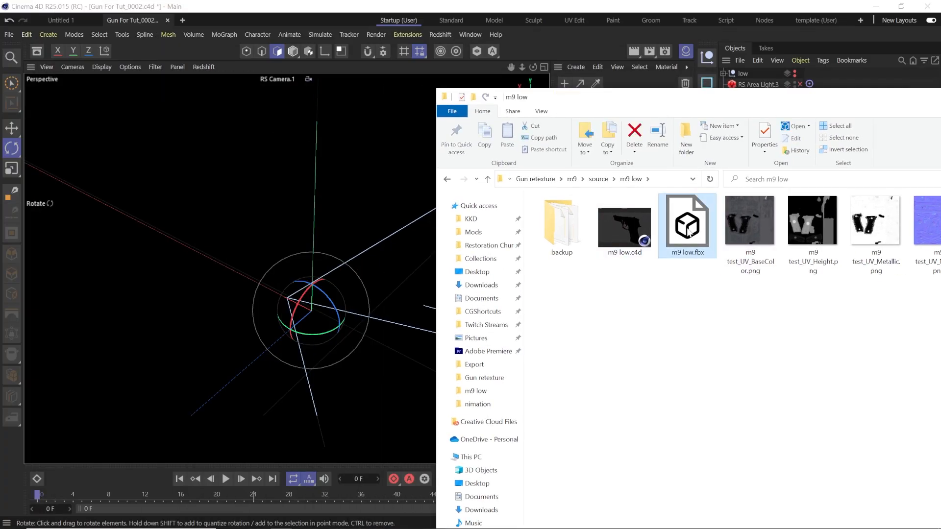
double_click(688, 221)
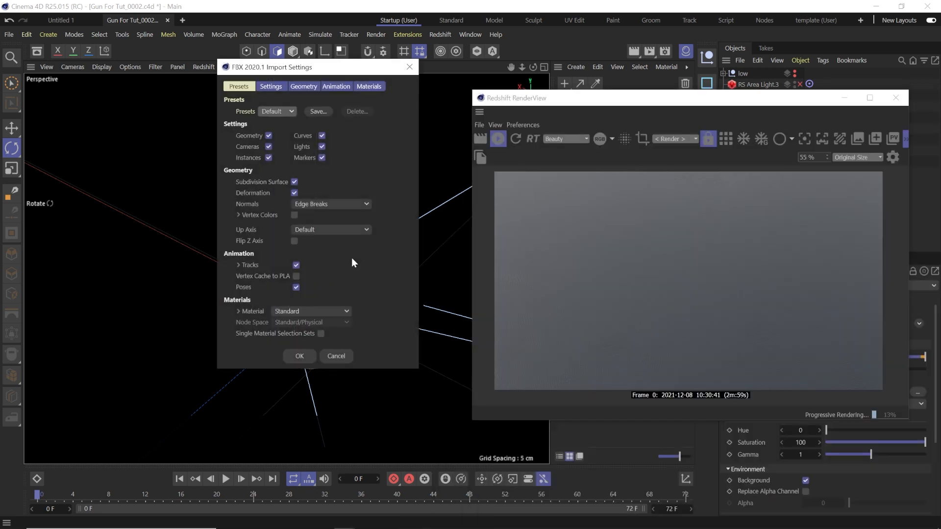
left_click(300, 356)
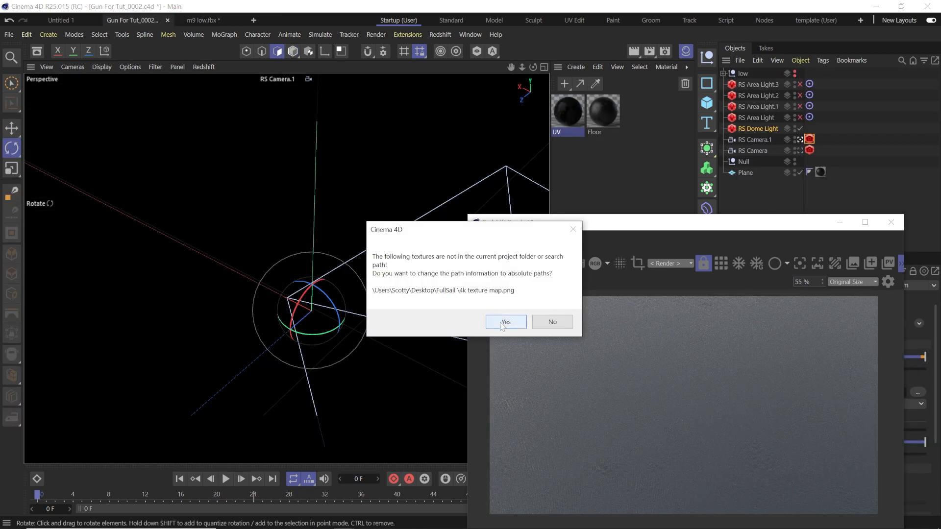
left_click(506, 322)
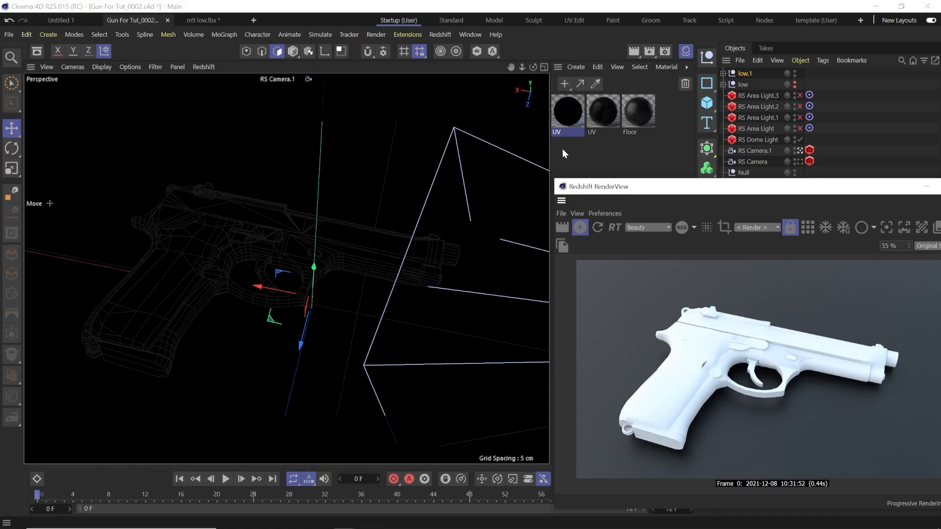
Open the UV material's Redshift Shader Graph from the material manager.
double_click(567, 110)
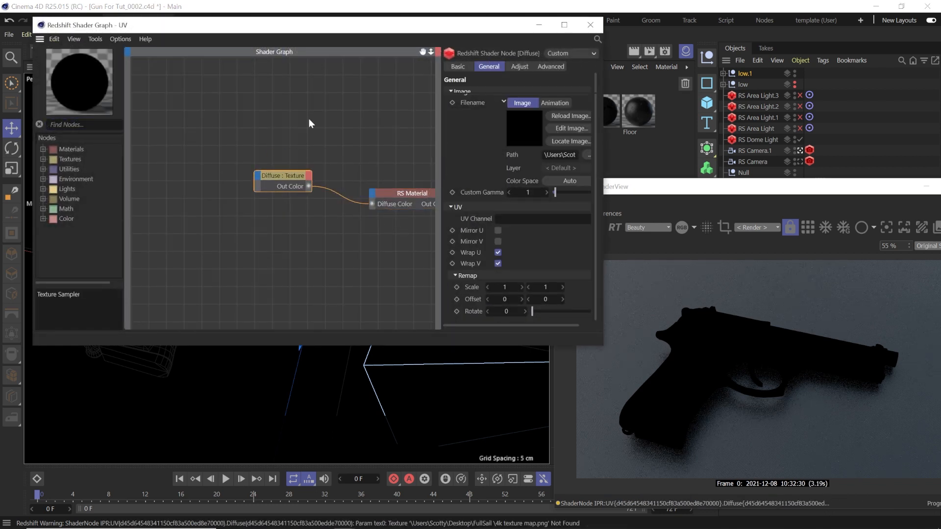
Load m9 test_UV_BaseColor.png into the Diffuse texture node, copying it into the project.
left_click_drag(283, 180, 299, 175)
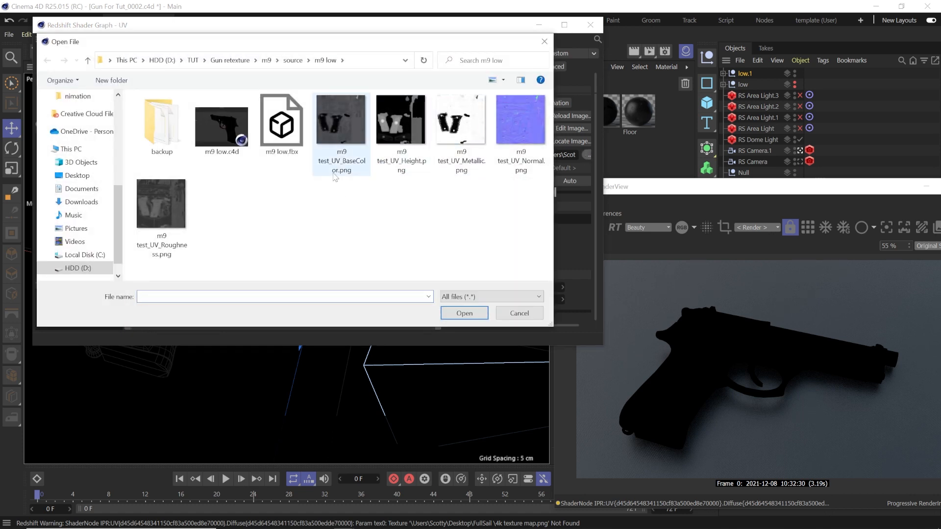
left_click(341, 119)
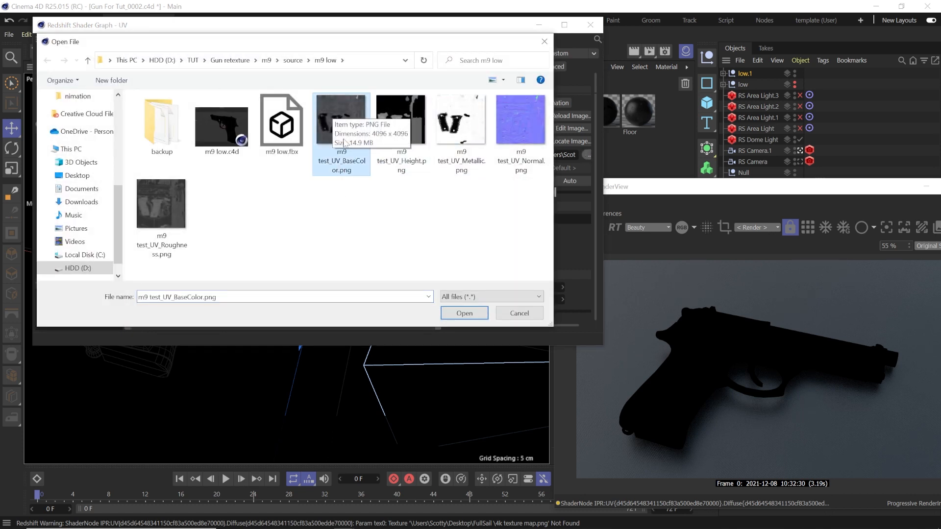
left_click(464, 313)
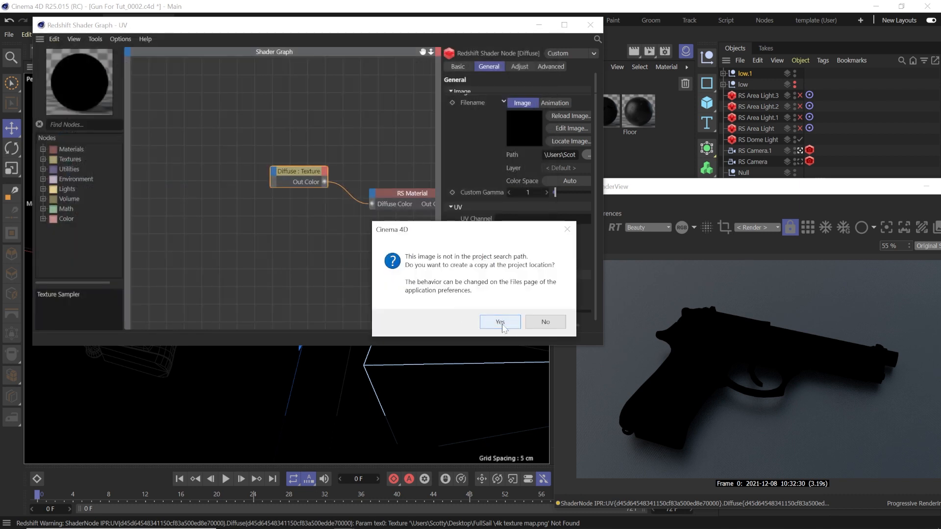
left_click(500, 322)
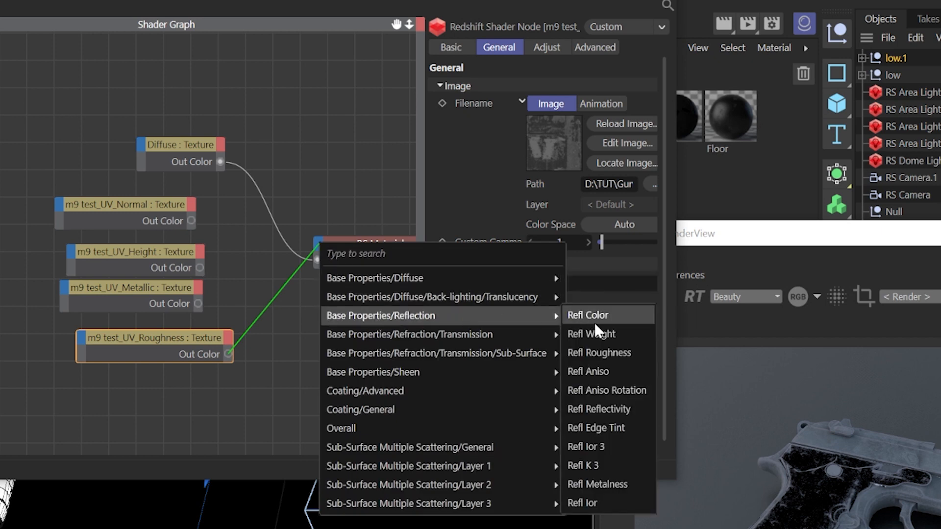
Wire roughness to Refl Roughness, set Fresnel to Metalness, and feed metallic to Refl Metalness.
left_click(599, 353)
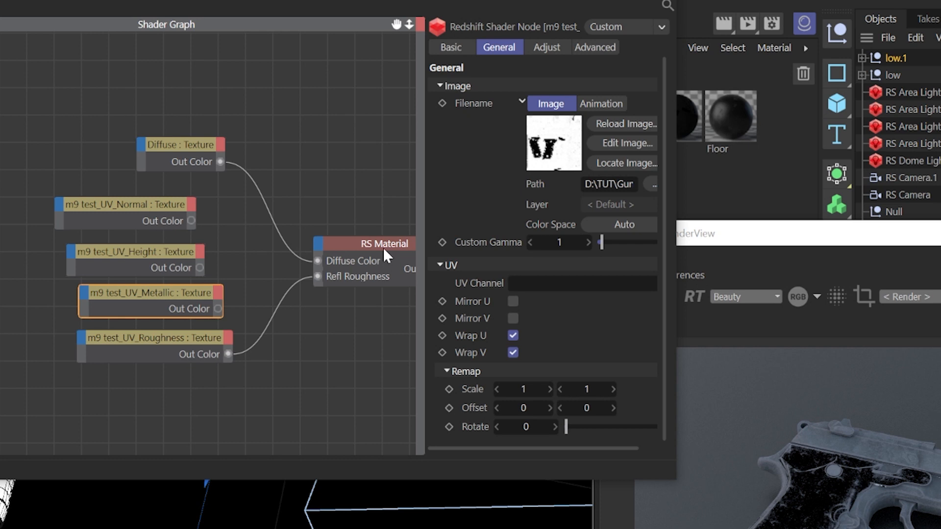
left_click(381, 244)
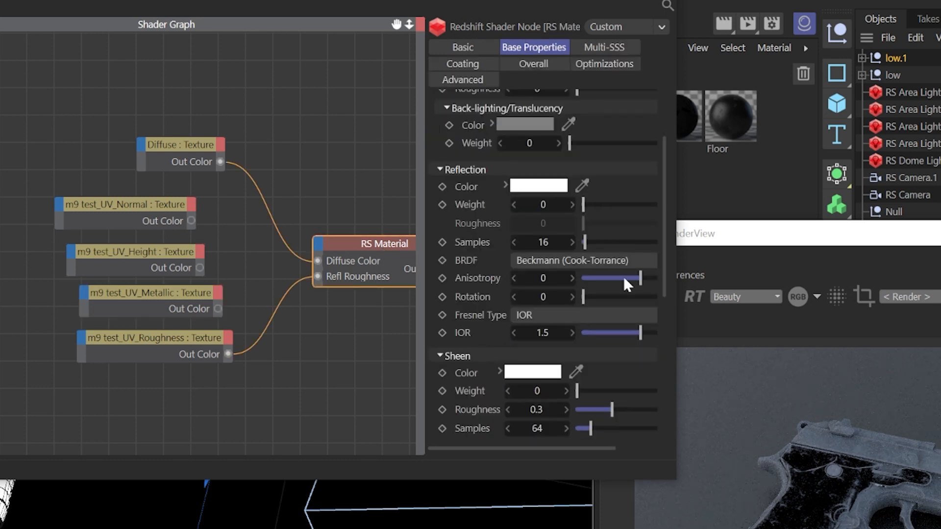
mouse_move(474, 177)
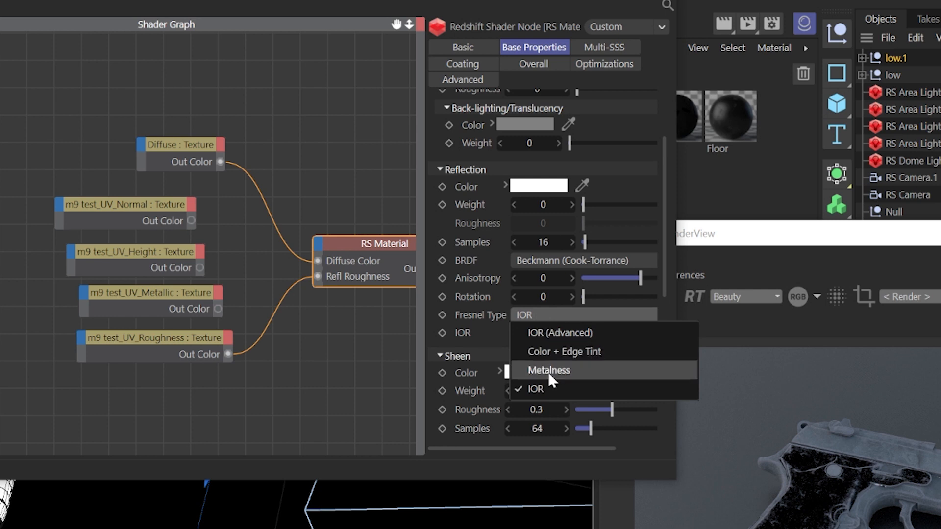
left_click(548, 371)
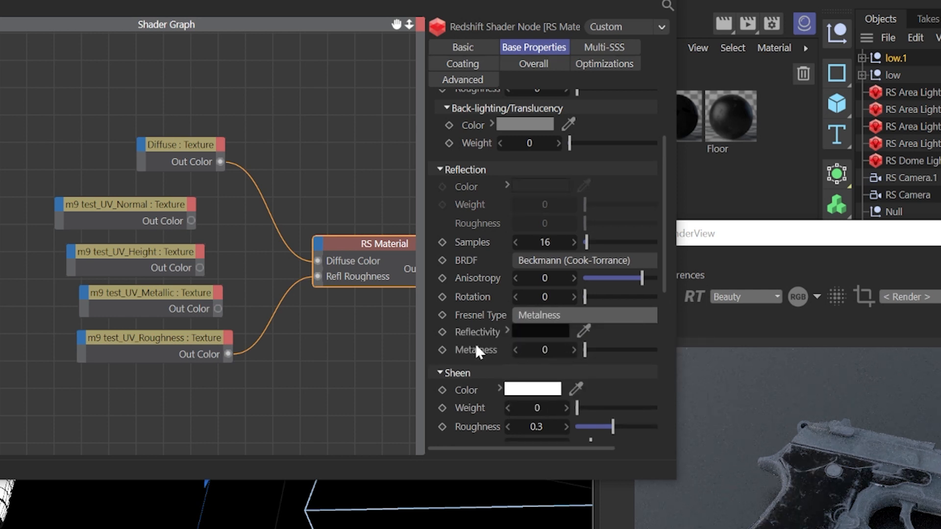
left_click(149, 293)
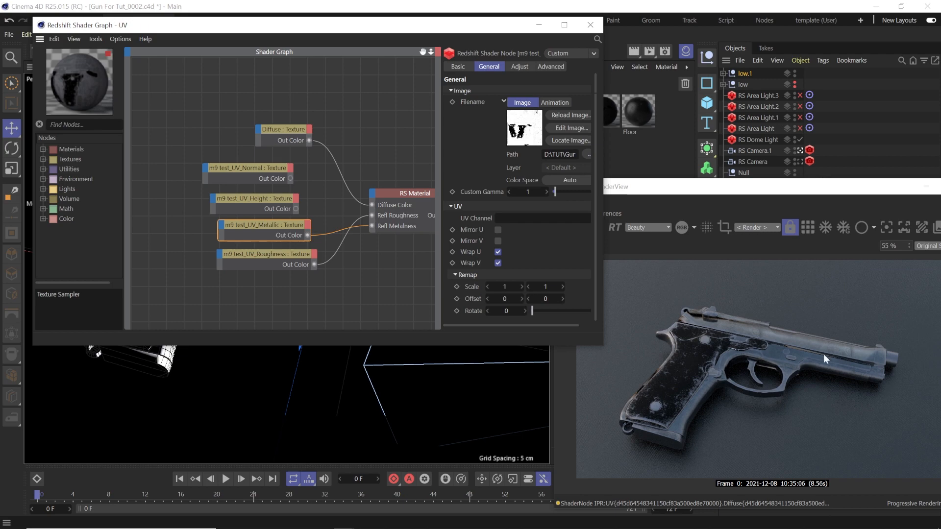
Add RS Bump Map nodes via a 'bump' search, connecting height and tangent-space normal maps.
left_click(564, 25)
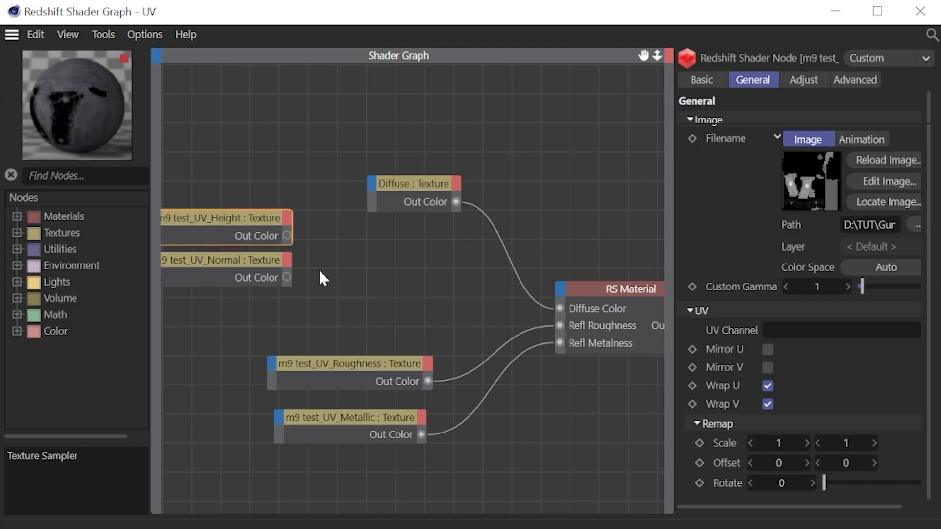
type("bump")
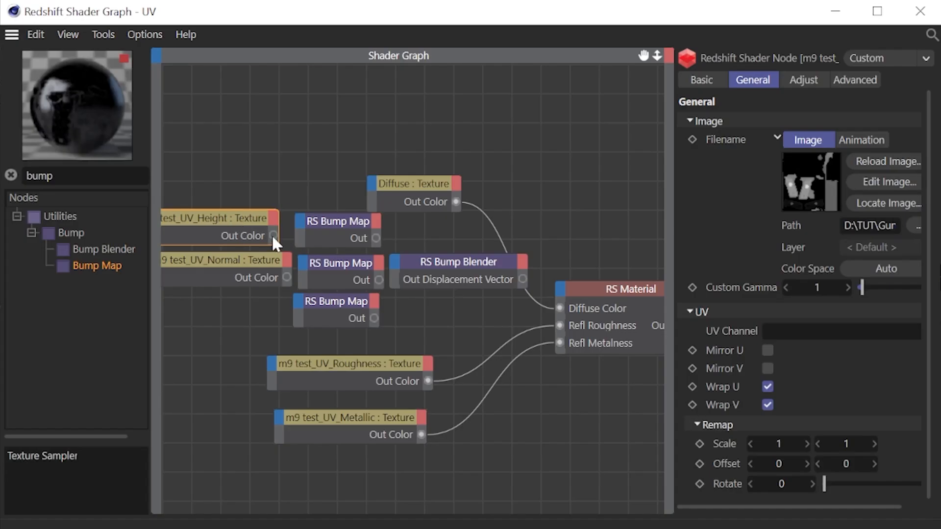
left_click(338, 221)
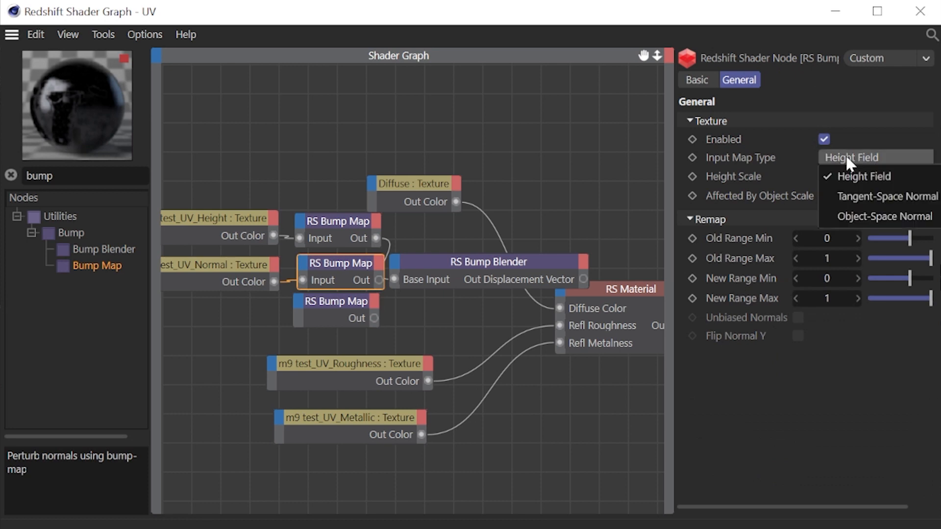
left_click(881, 196)
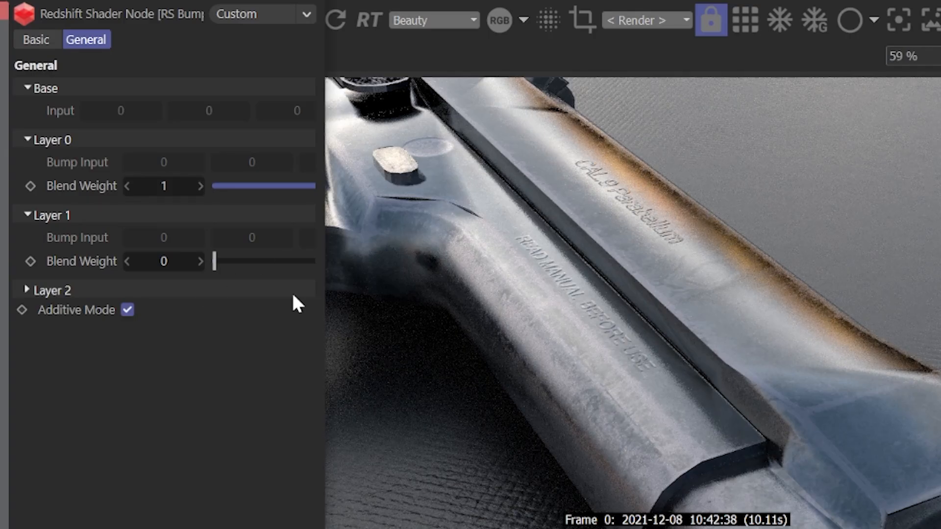
Drag the RS Bump Blender Layer 1 Blend Weight up to about 0.519.
left_click_drag(214, 261, 258, 260)
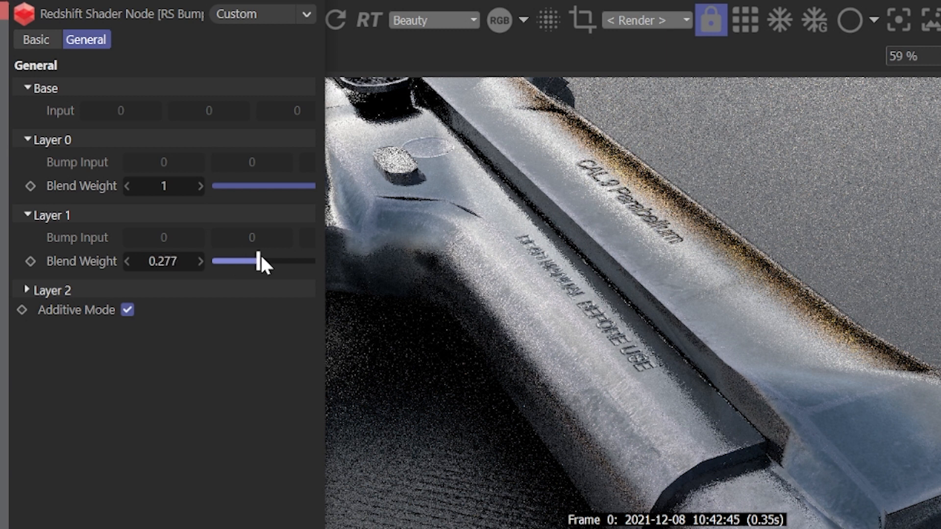
left_click_drag(257, 262, 299, 261)
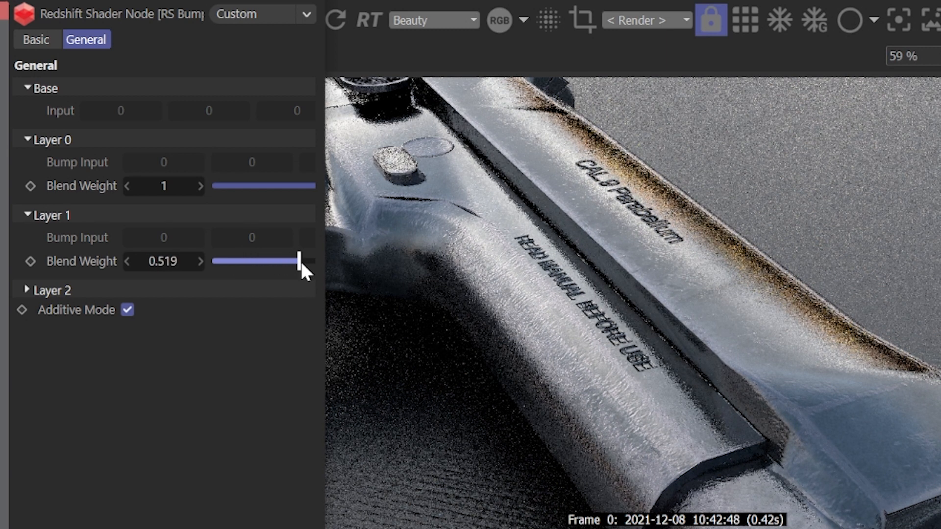
left_click_drag(297, 261, 305, 261)
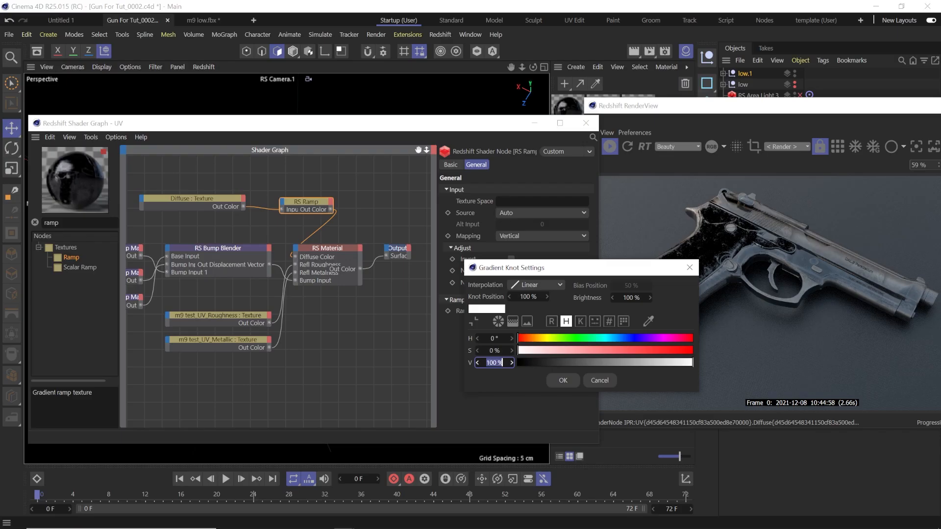
Drop an RS Ramp node beside the m9 test_UV_Metallic texture node.
type("35")
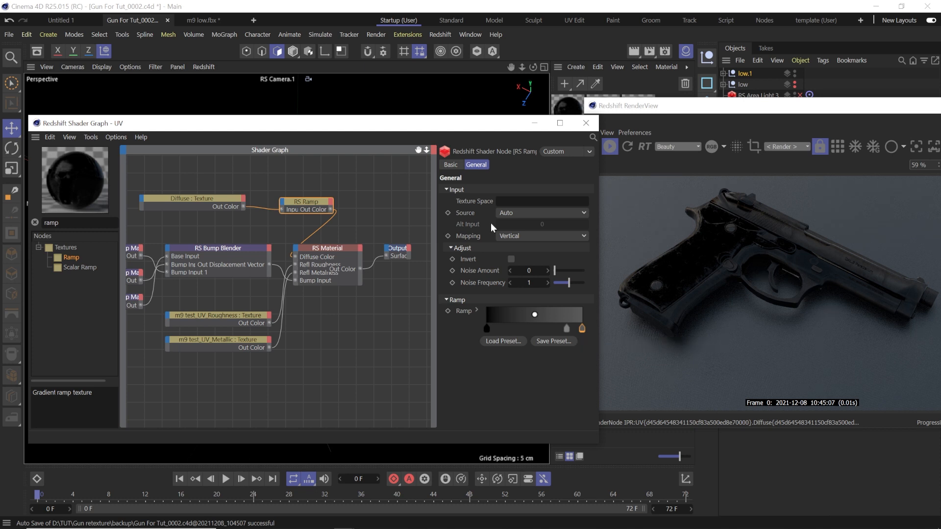
mouse_move(392, 208)
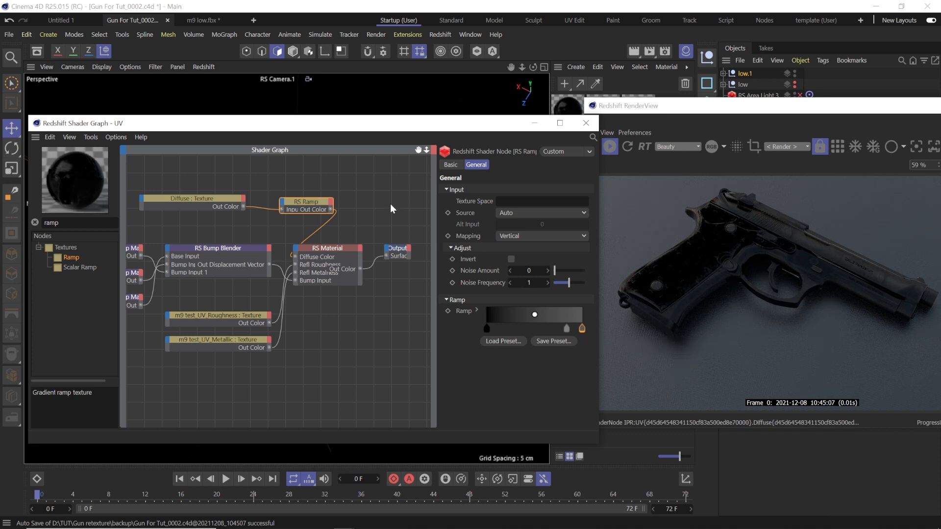
mouse_move(214, 207)
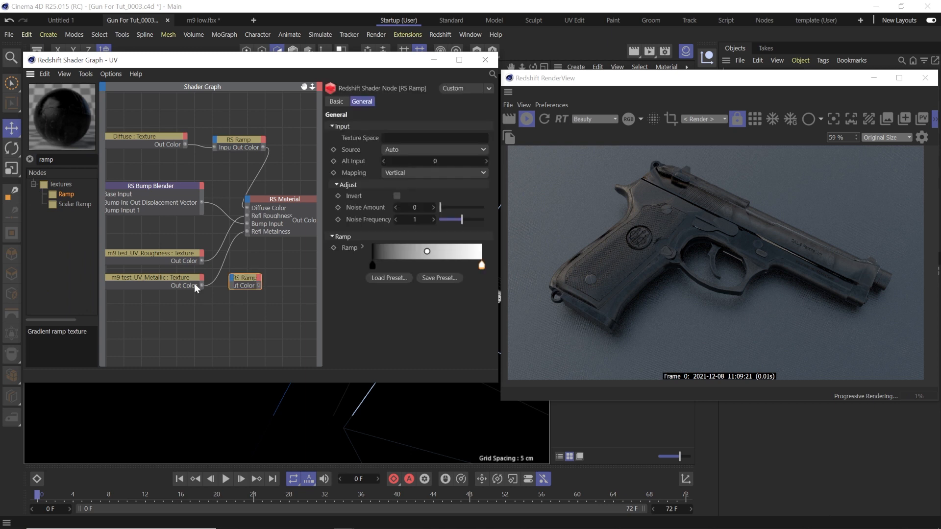
Connect the Metallic texture into the RS Ramp, and the ramp into Refl Metalness.
left_click(153, 278)
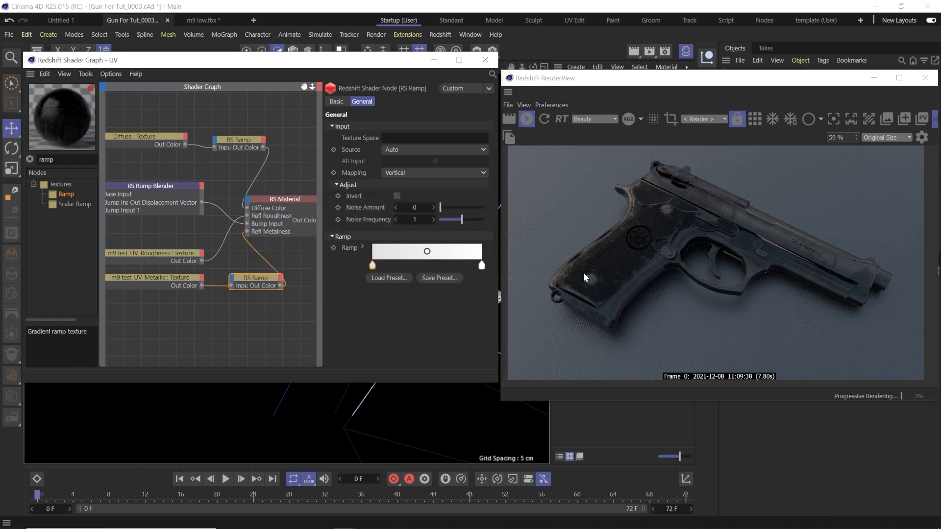
left_click(282, 199)
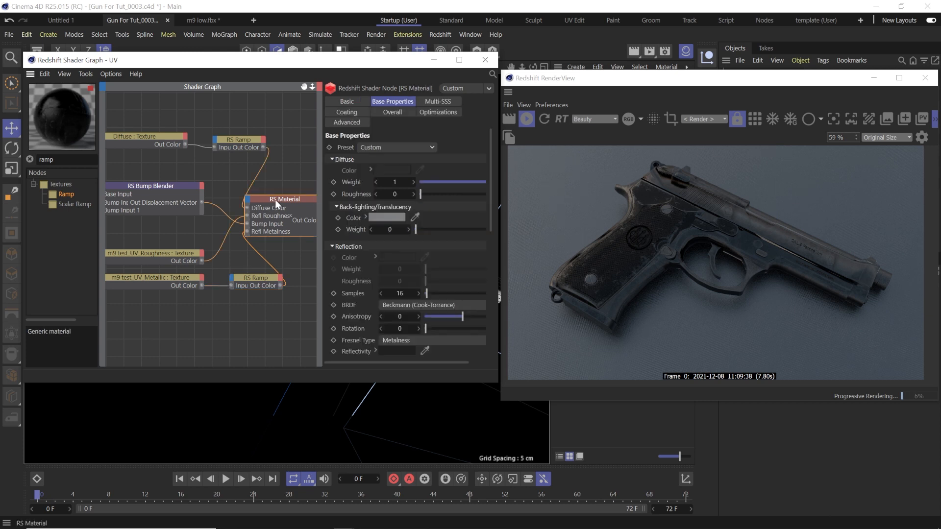
mouse_move(471, 351)
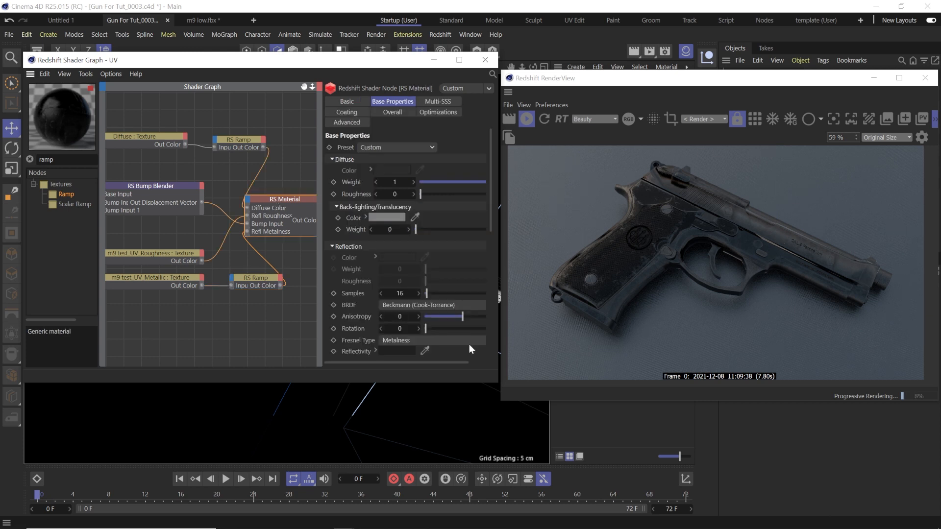
Raise the RS Material Reflectivity colour value from 5% to 12%.
left_click(397, 351)
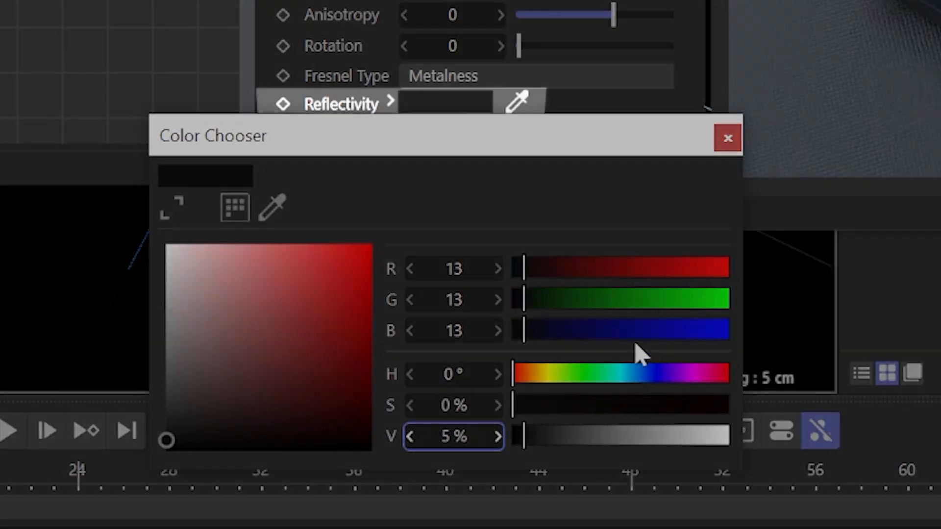
left_click_drag(522, 437, 537, 437)
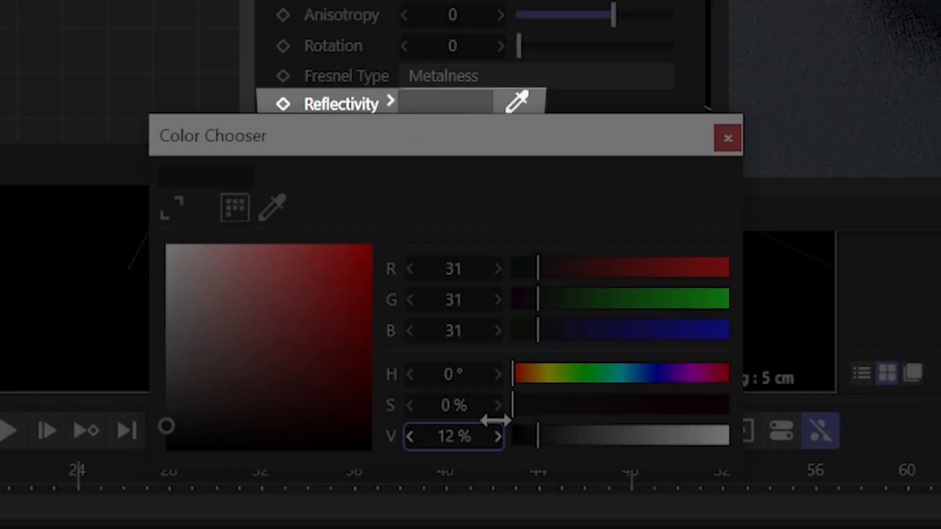
left_click(726, 137)
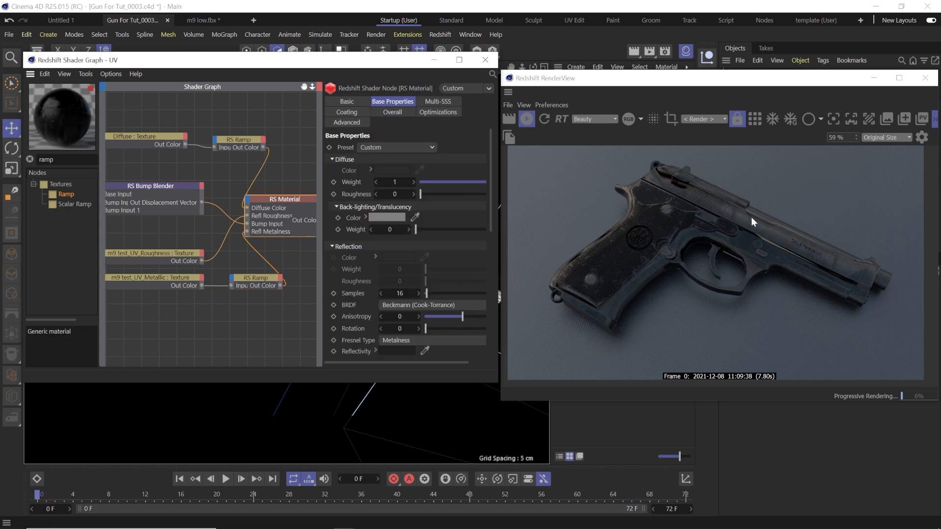
mouse_move(371, 284)
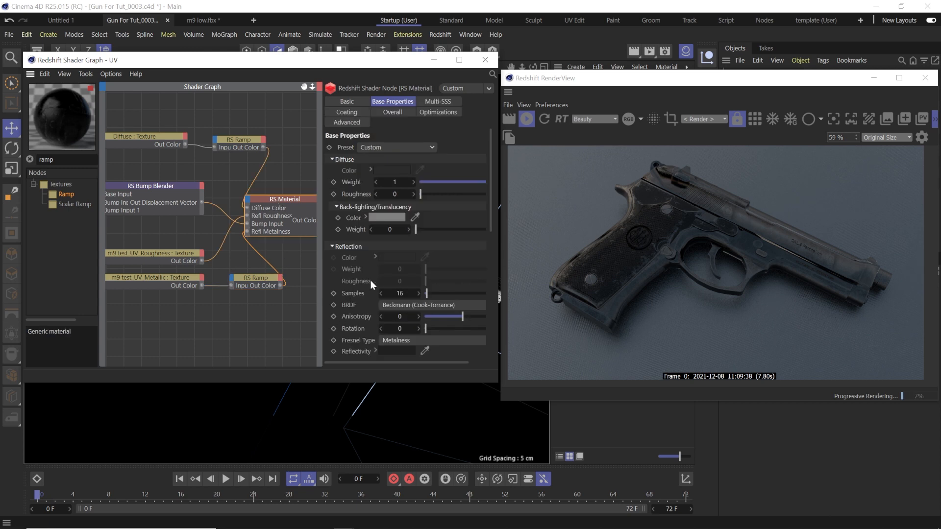
mouse_move(374, 340)
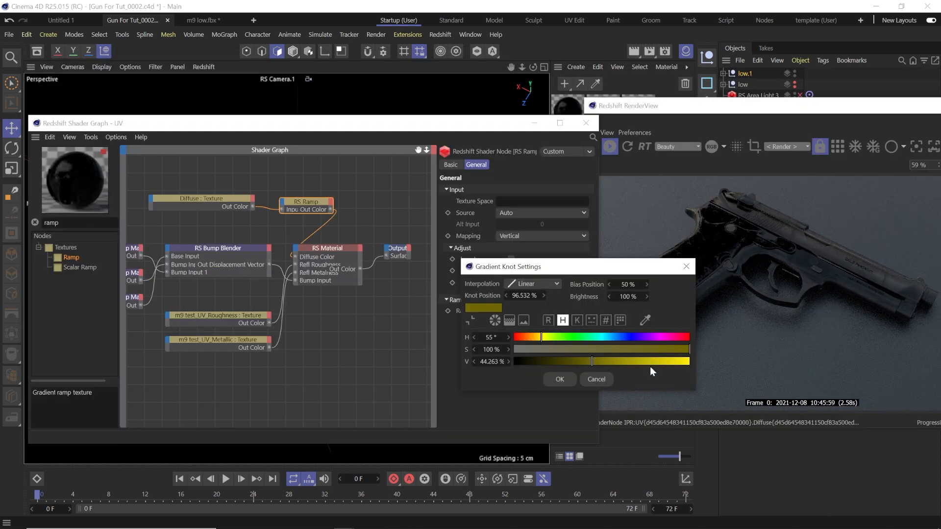
Edit the metalness RS Ramp knots into a white-to-black gradient.
left_click(559, 379)
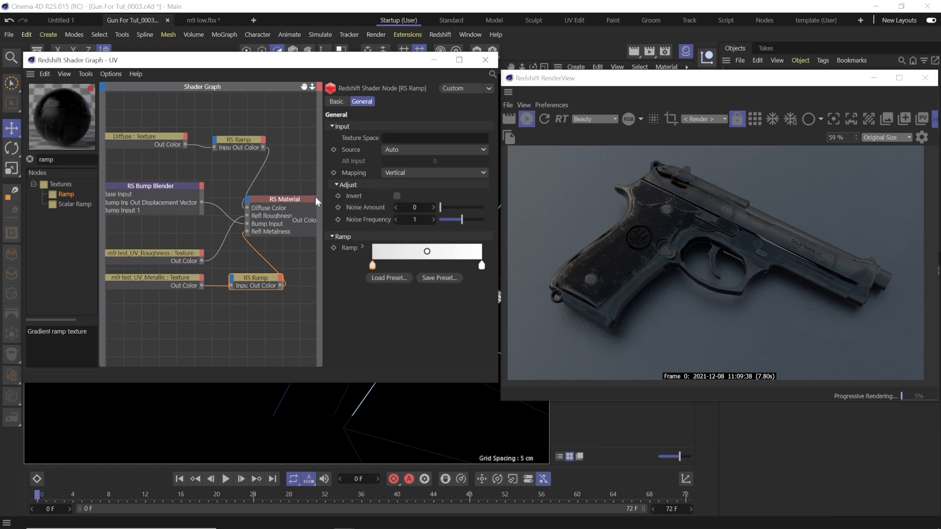
left_click(284, 199)
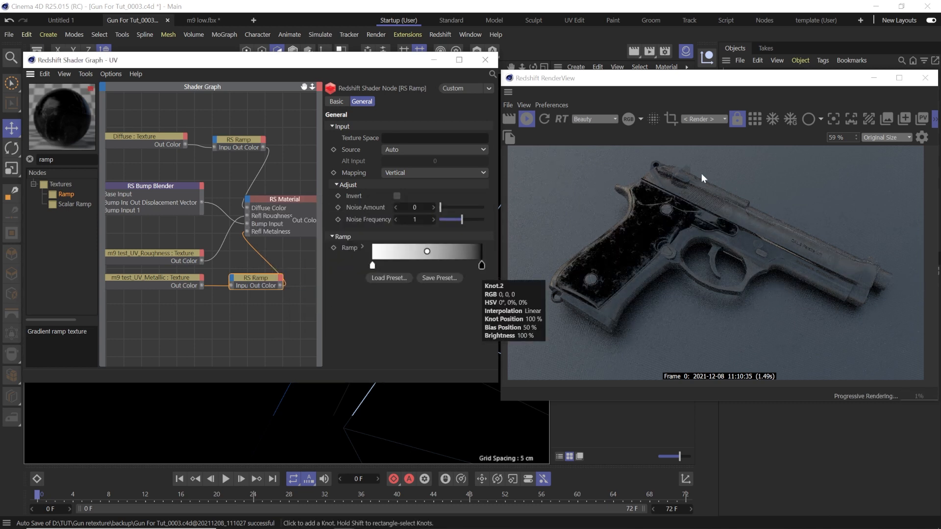
left_click(279, 199)
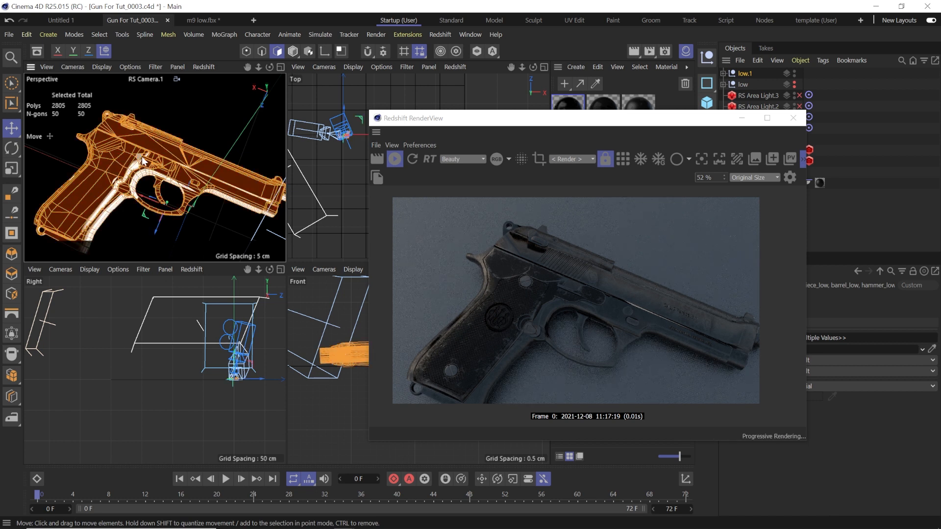
Subdivide the pistol mesh with Catmull-Clark at 2 subdivisions.
left_click(168, 35)
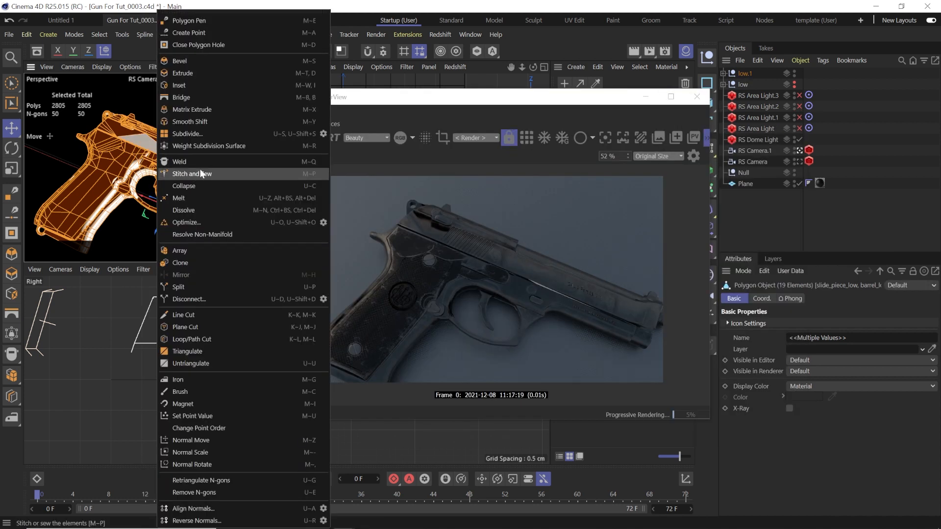
left_click(186, 134)
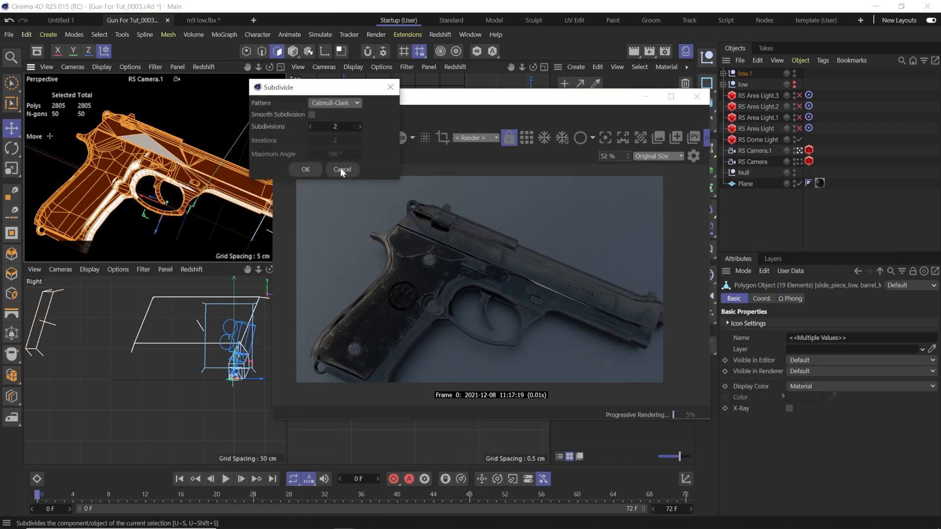
left_click(342, 169)
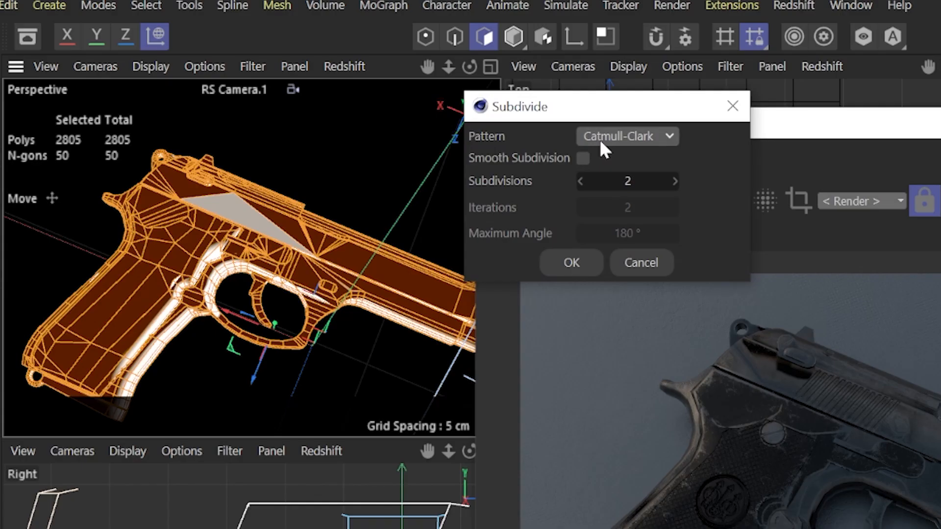
mouse_move(239, 216)
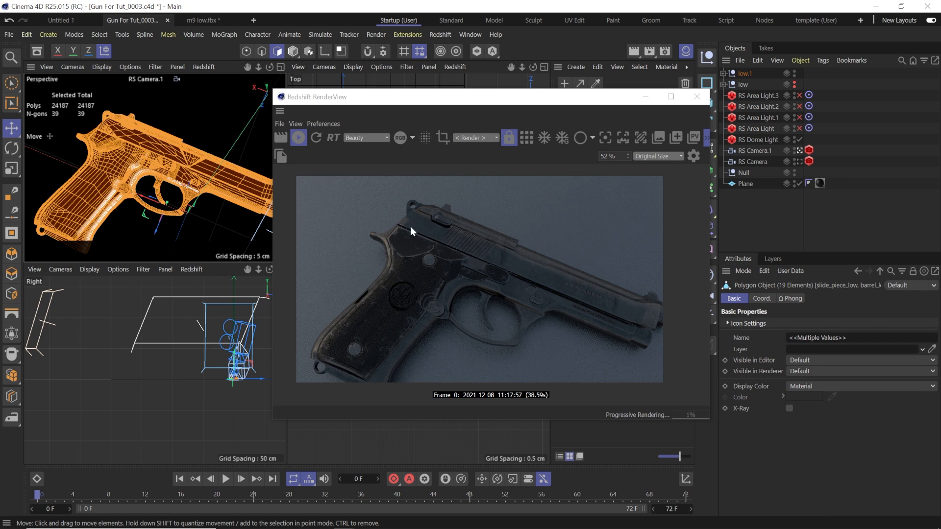
mouse_move(542, 291)
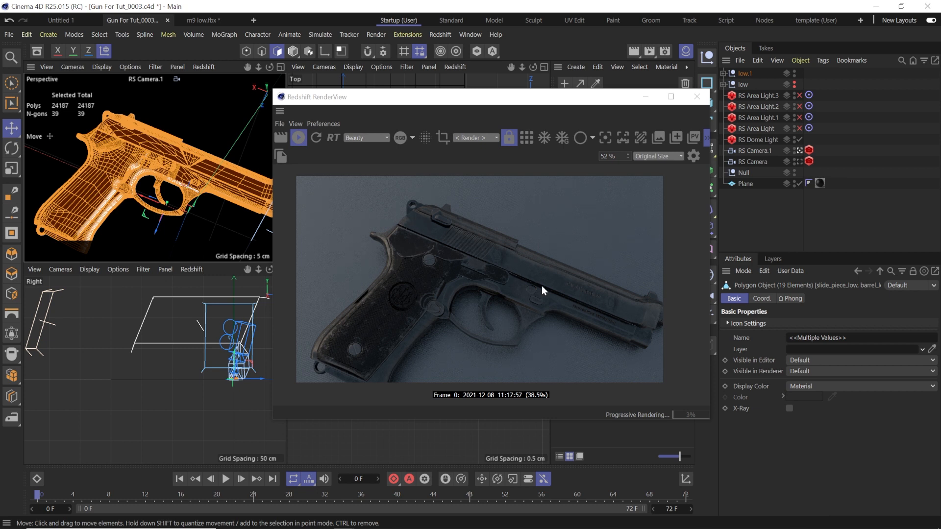
mouse_move(473, 251)
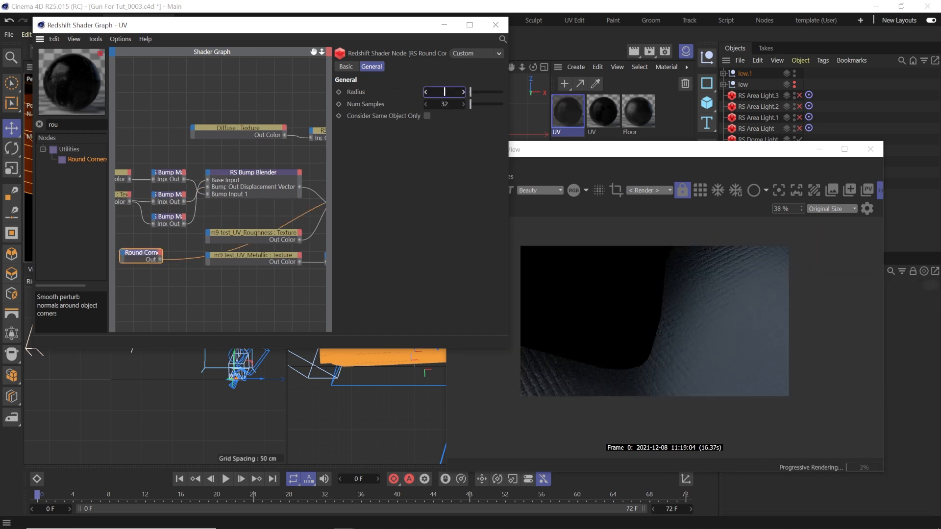
Give the RS Round Corners bump radius 0.08 and set Layer 2 blend weight to 0.5.
type("0.08")
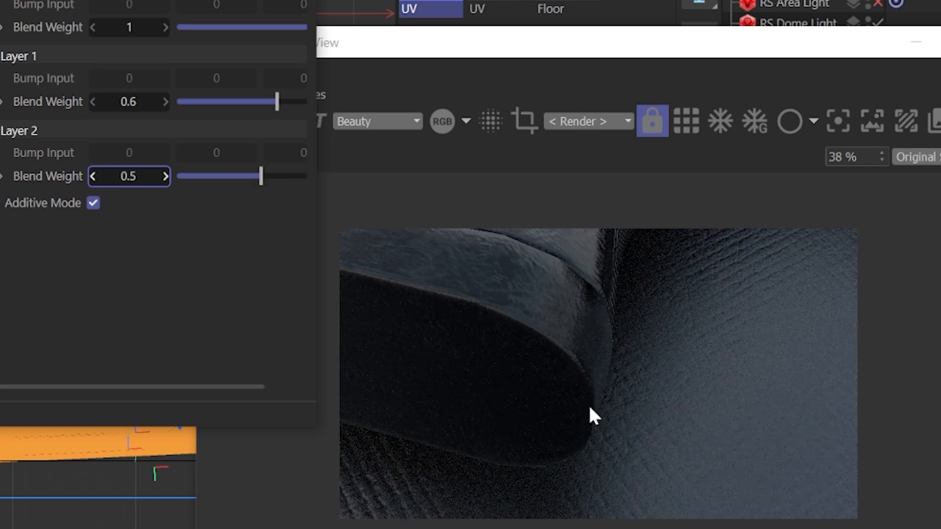
left_click_drag(262, 176, 178, 176)
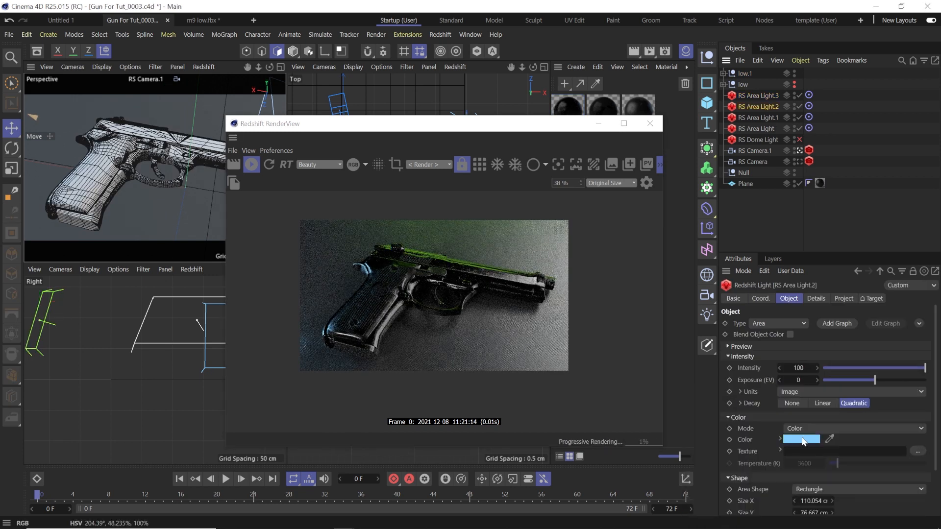
Select the other RS Area Light to tint it magenta.
left_click(758, 117)
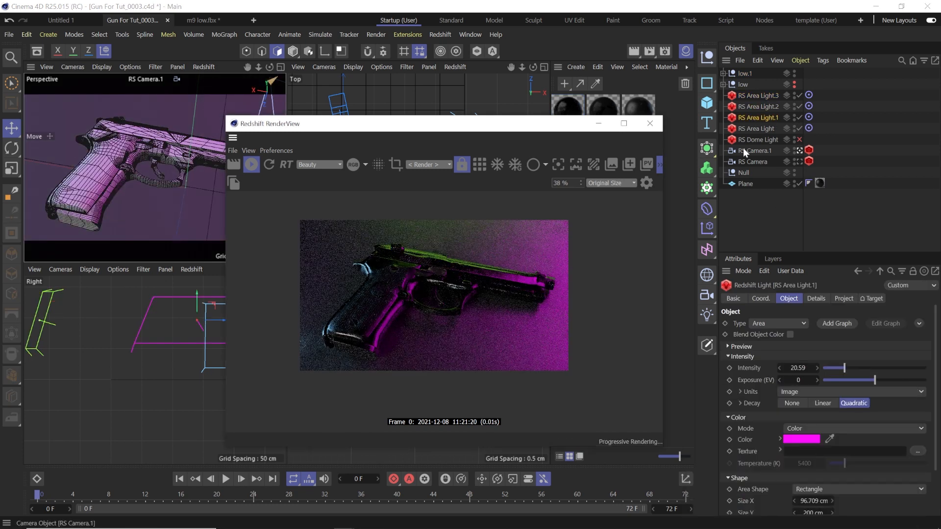